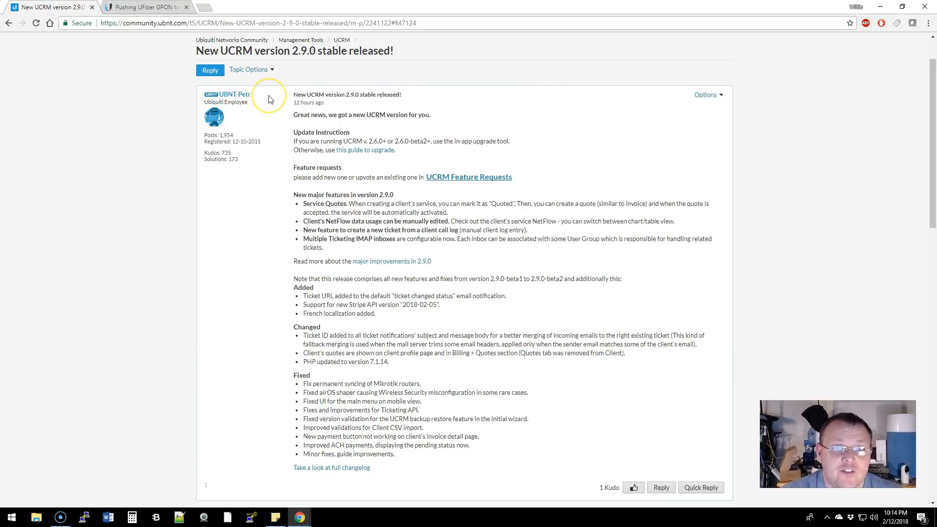
{"action": "mouse_move", "coordinate": [332, 28]}
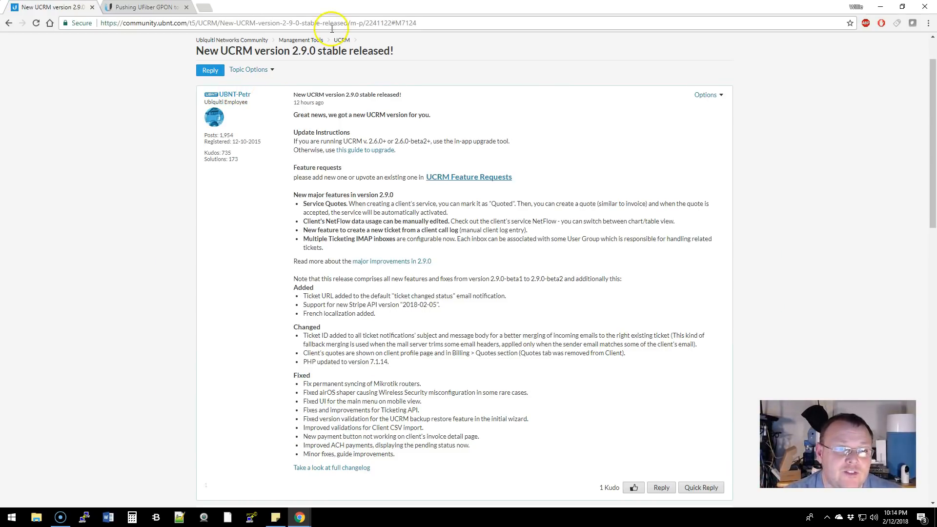
Read the UCRM 2.9.0 notes, highlighting the Stripe API support line, then bring up the UFiber GPON post.
{"action": "double_click", "coordinate": [235, 50]}
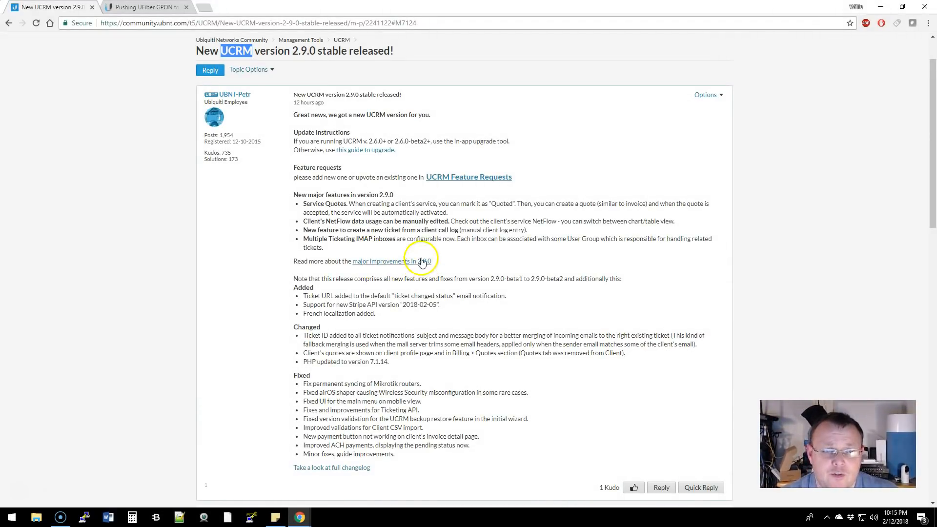
{"action": "double_click", "coordinate": [320, 204]}
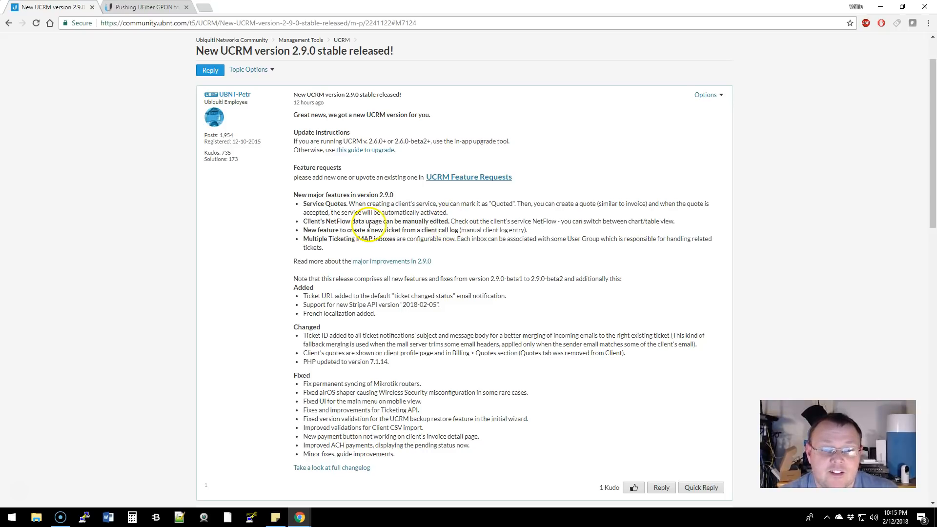
{"action": "mouse_move", "coordinate": [381, 255]}
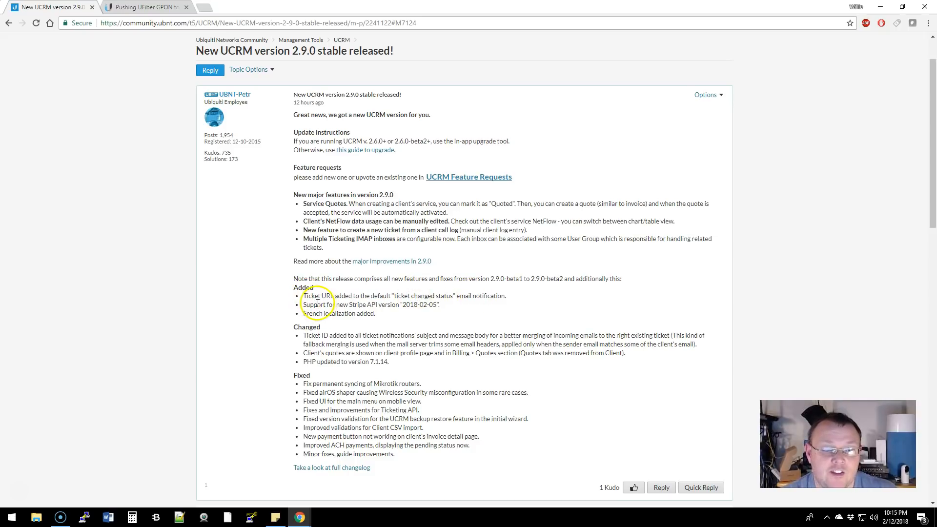
{"action": "double_click", "coordinate": [353, 305]}
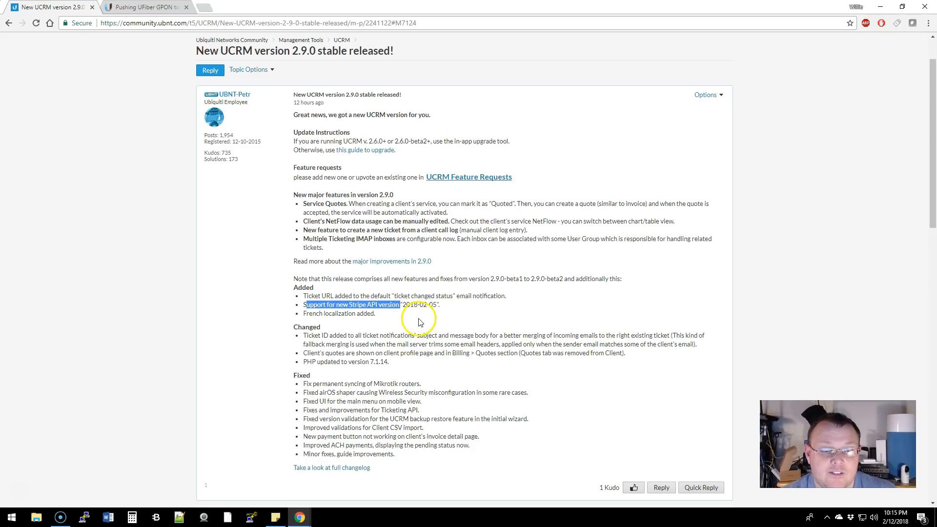
{"action": "left_click", "coordinate": [143, 7]}
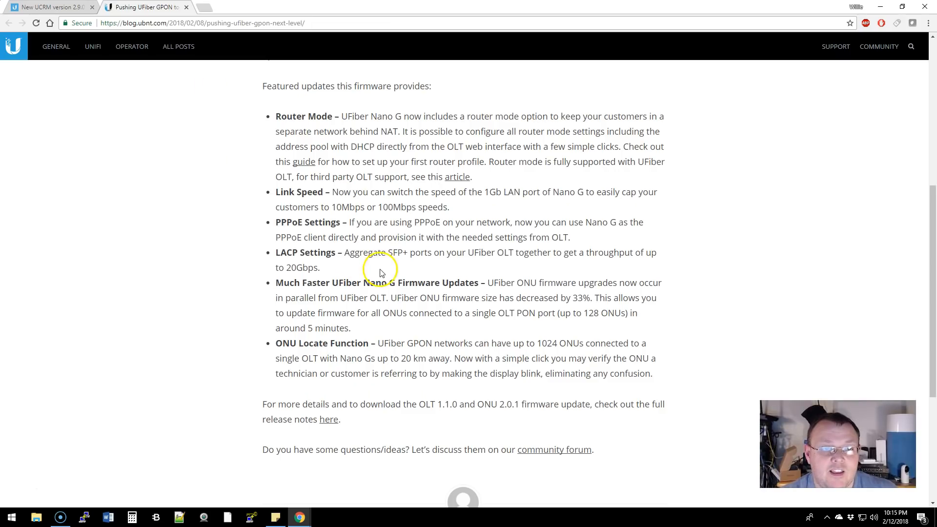
{"action": "mouse_move", "coordinate": [388, 276]}
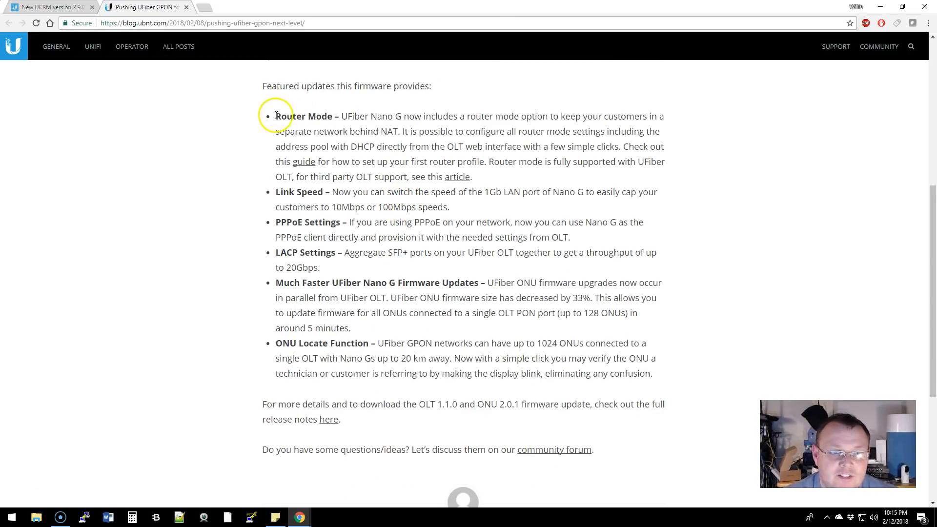
{"action": "mouse_move", "coordinate": [398, 146]}
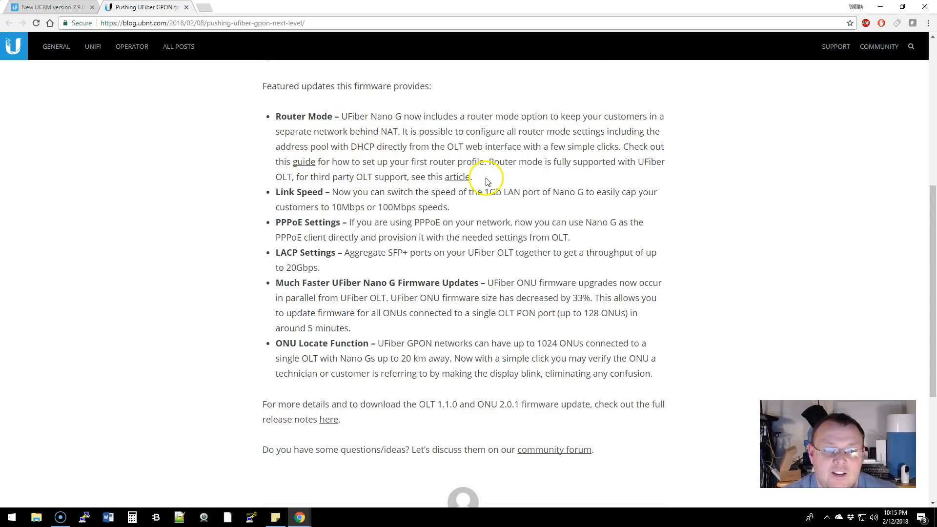
{"action": "mouse_move", "coordinate": [386, 118]}
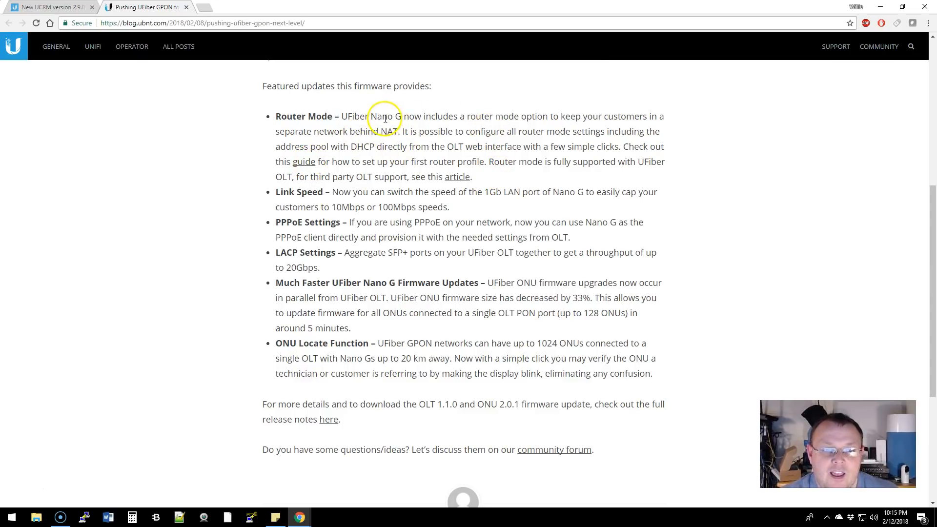
{"action": "mouse_move", "coordinate": [627, 116]}
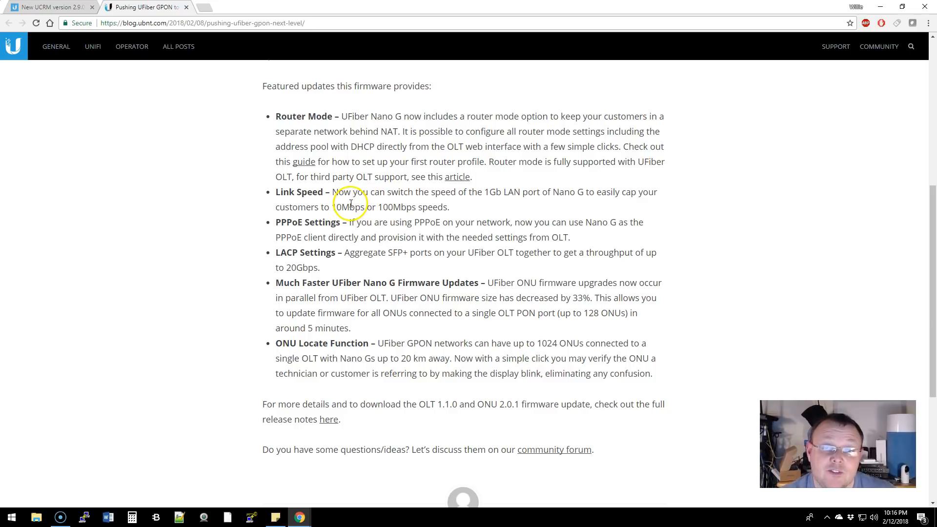
{"action": "mouse_move", "coordinate": [342, 251]}
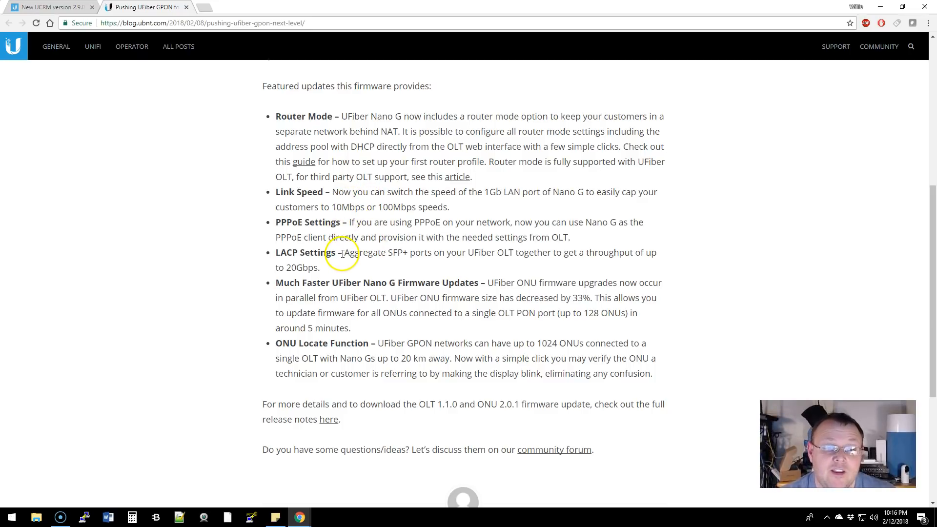